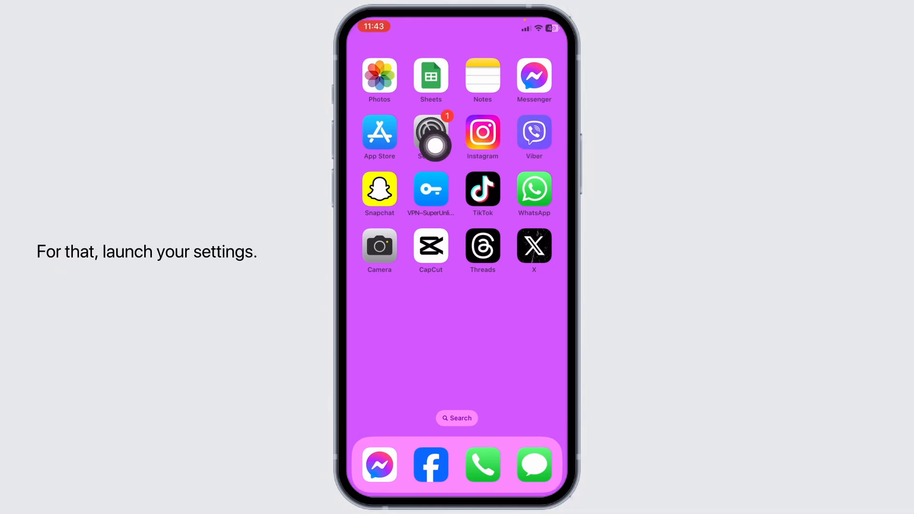
# - In Settings, view the Wi-Fi page with ALHN-E012 and return to the main list
pyautogui.click(431, 137)
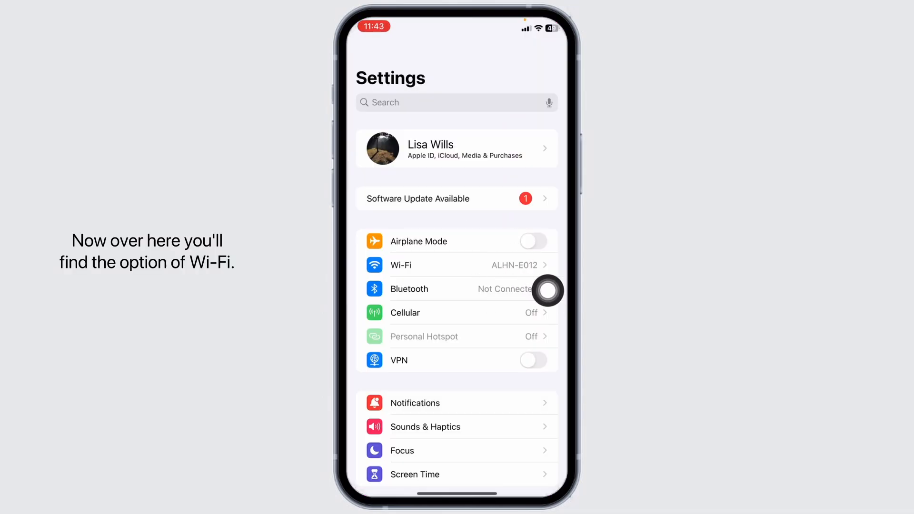
pyautogui.click(401, 266)
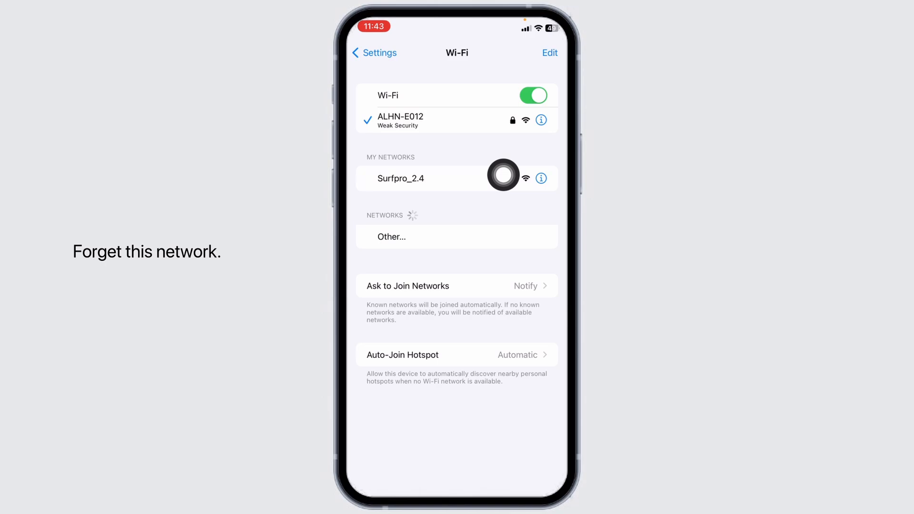
pyautogui.click(374, 53)
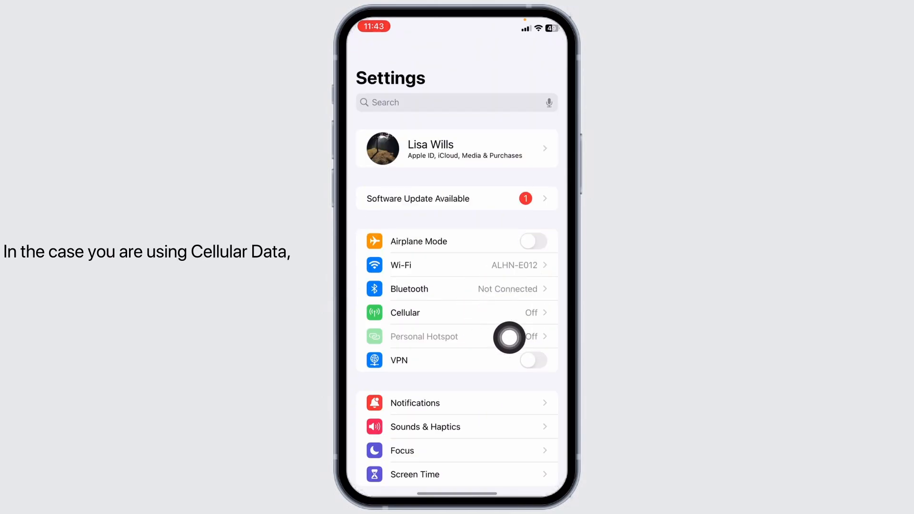
# - Check Cellular Data is off and return to the home screen
pyautogui.click(405, 312)
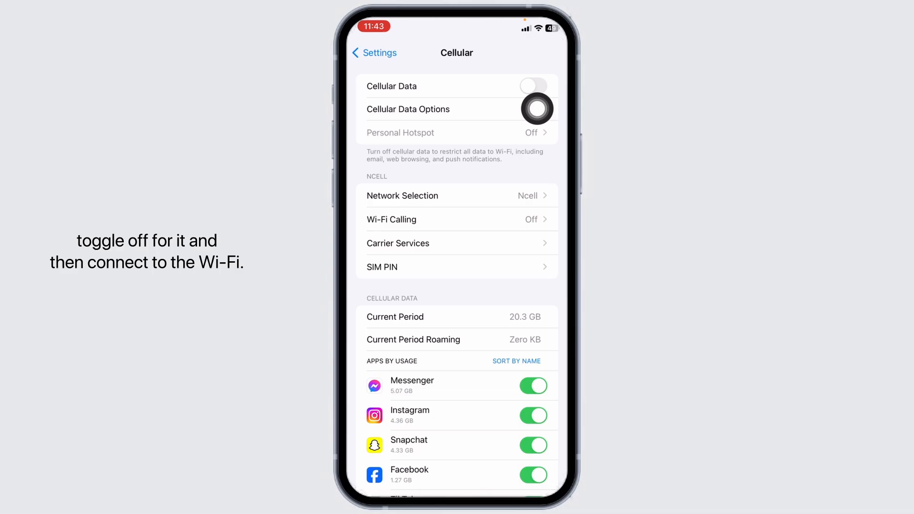
pyautogui.click(373, 53)
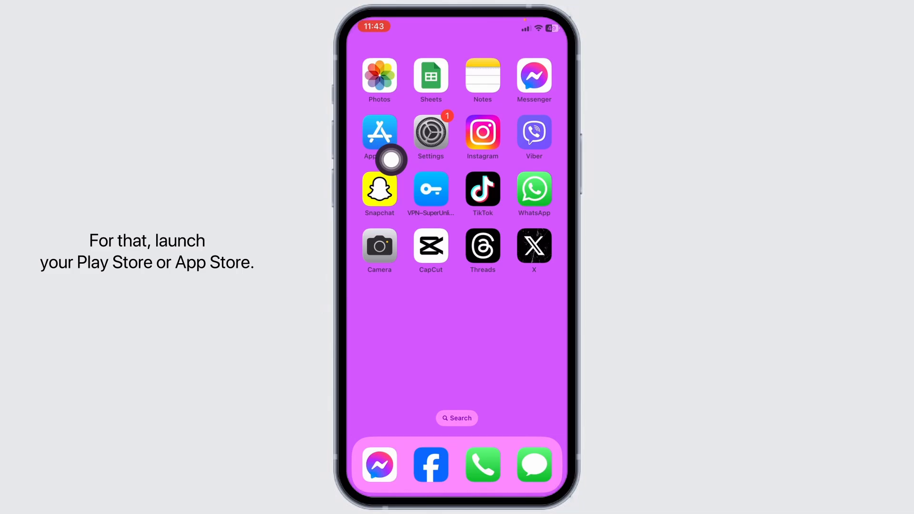
# - Search the App Store for 'x'
pyautogui.click(379, 131)
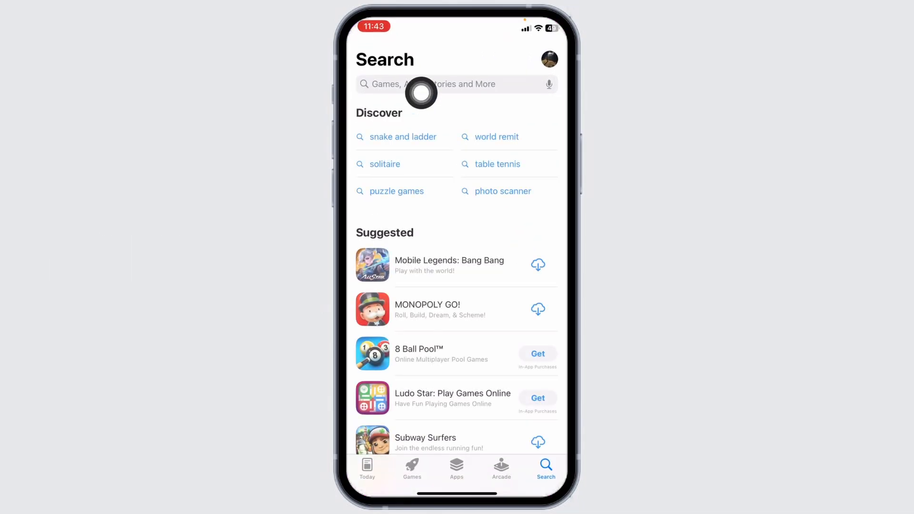
pyautogui.click(448, 84)
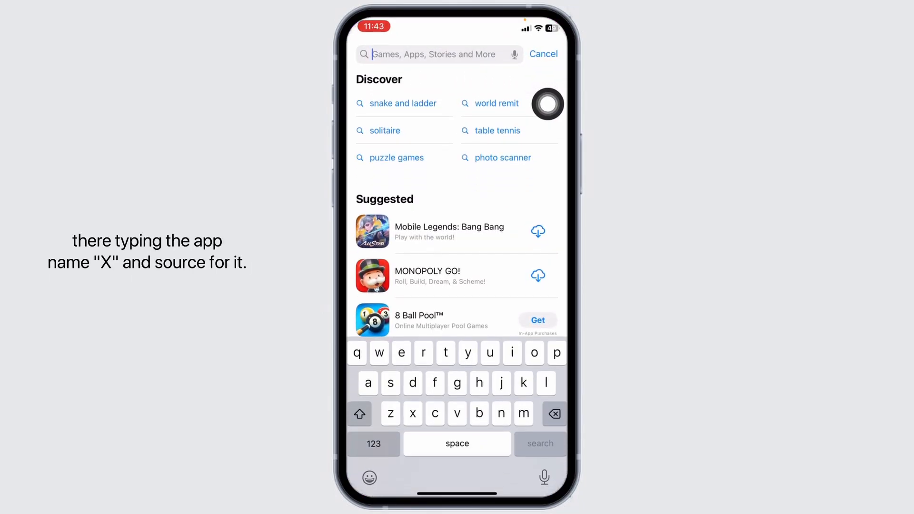
pyautogui.write('x login')
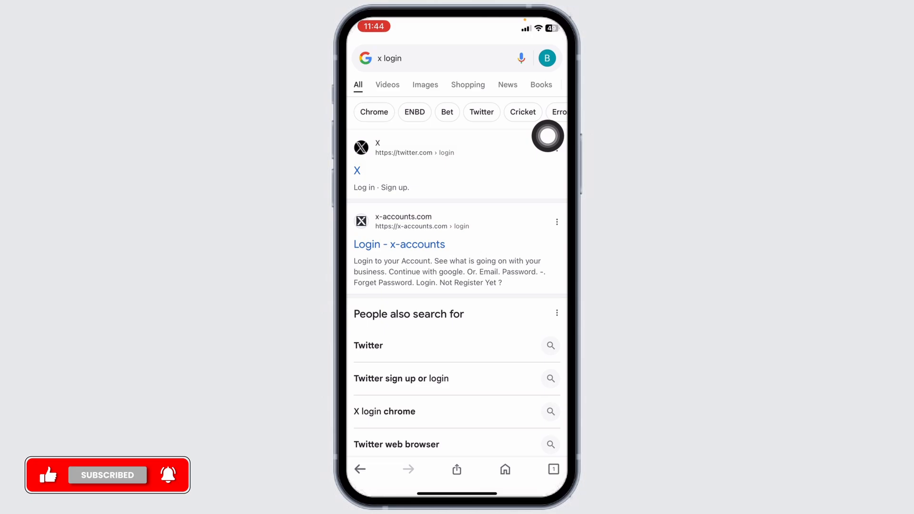
pyautogui.moveTo(480, 170)
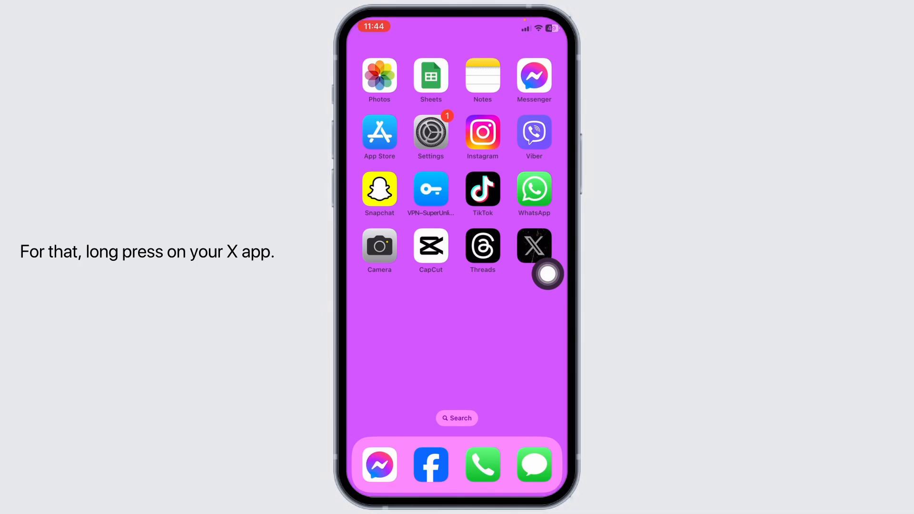
# - Delete the X app with its data and reopen the App Store to reinstall it
pyautogui.click(533, 245)
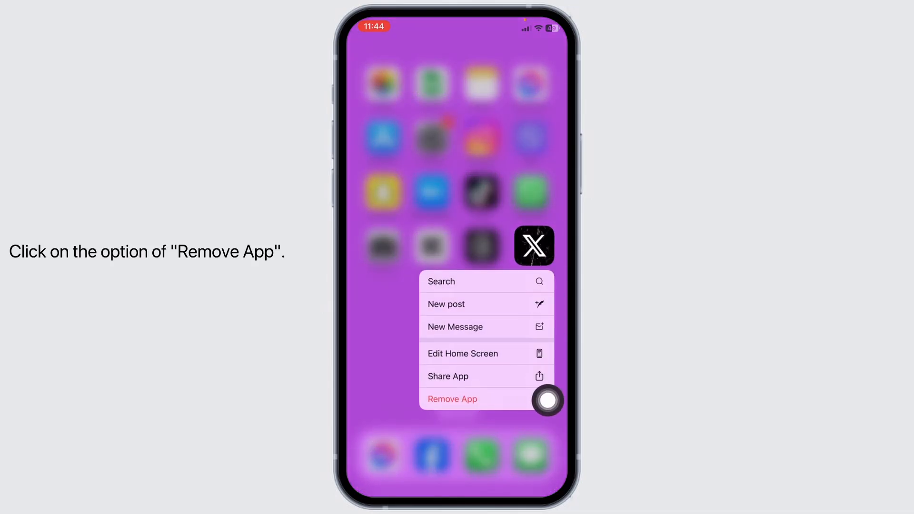
pyautogui.click(452, 399)
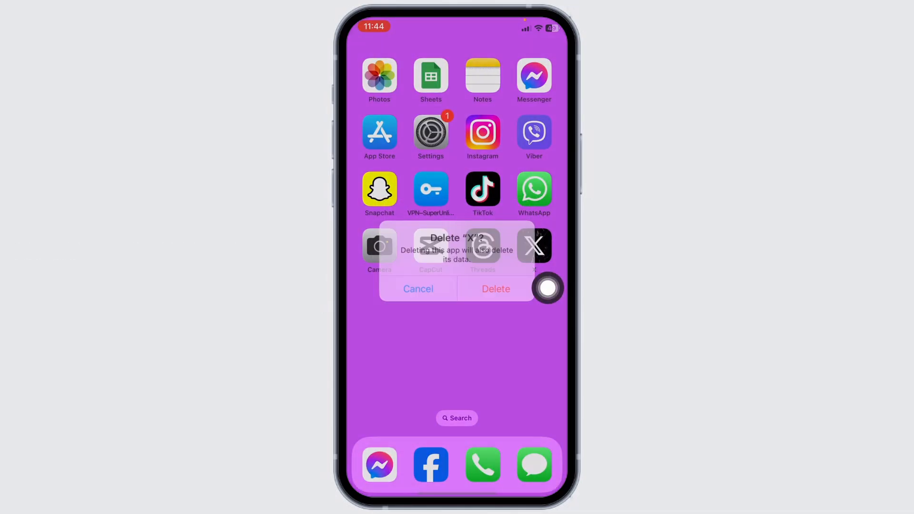
pyautogui.click(495, 289)
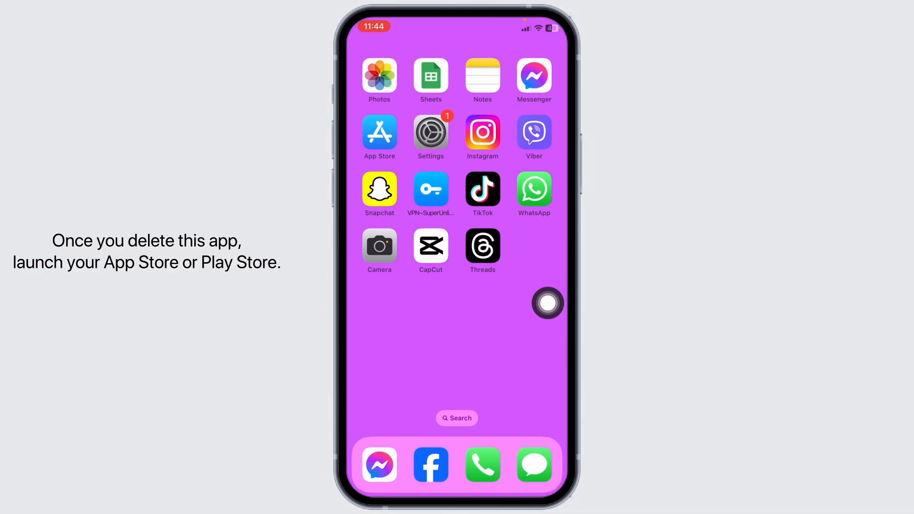
pyautogui.click(379, 132)
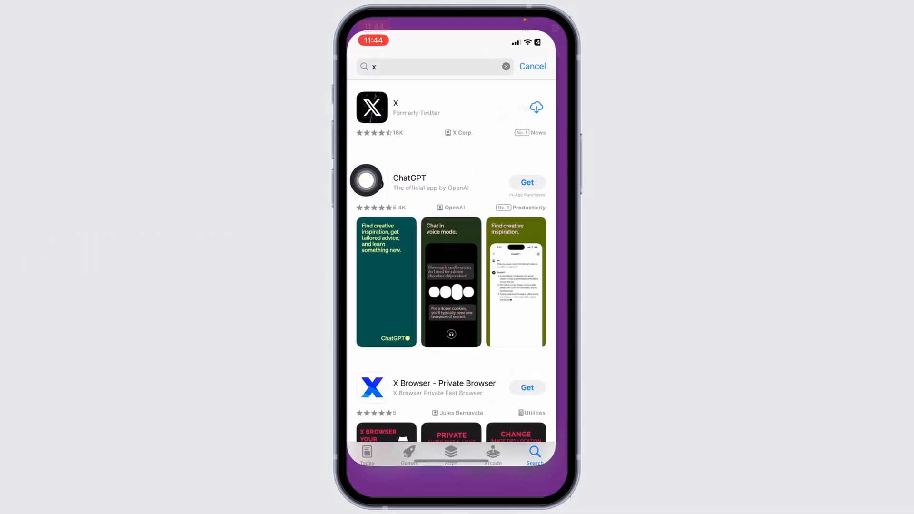